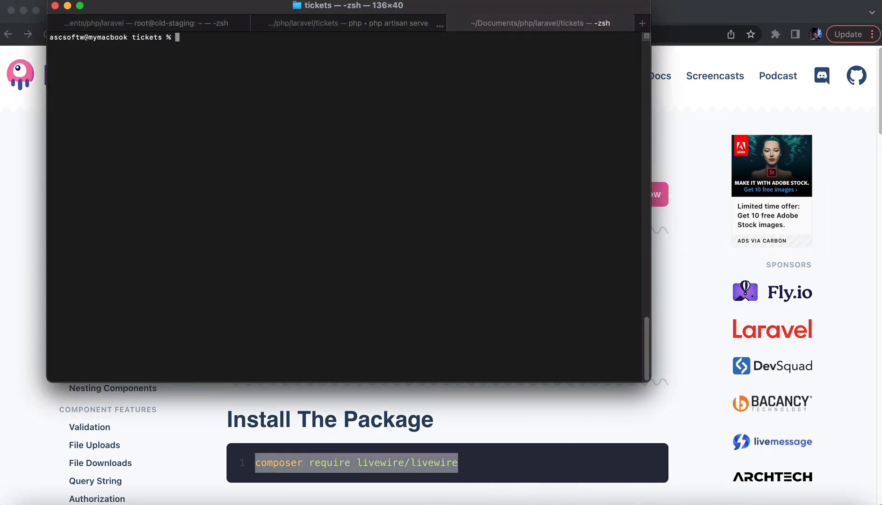
- Run composer require livewire/livewire in the tickets project terminal
text(composer require livewire/livewire)
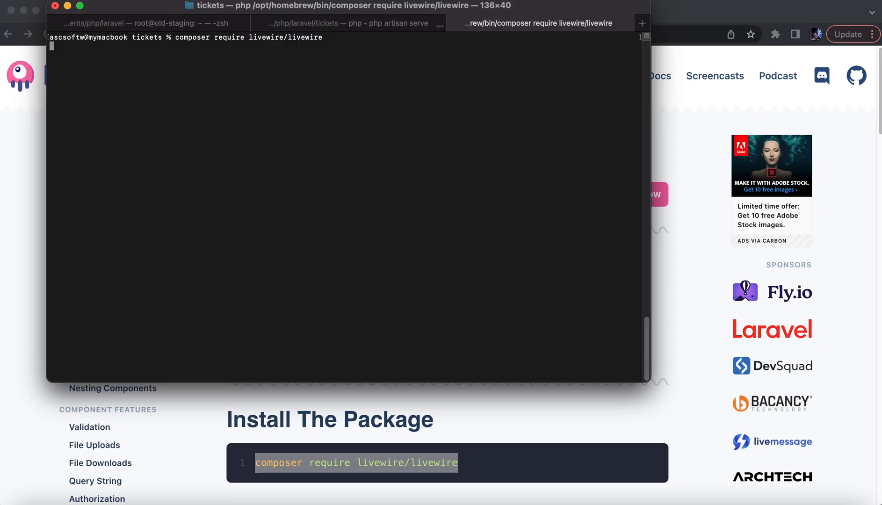
key(Return)
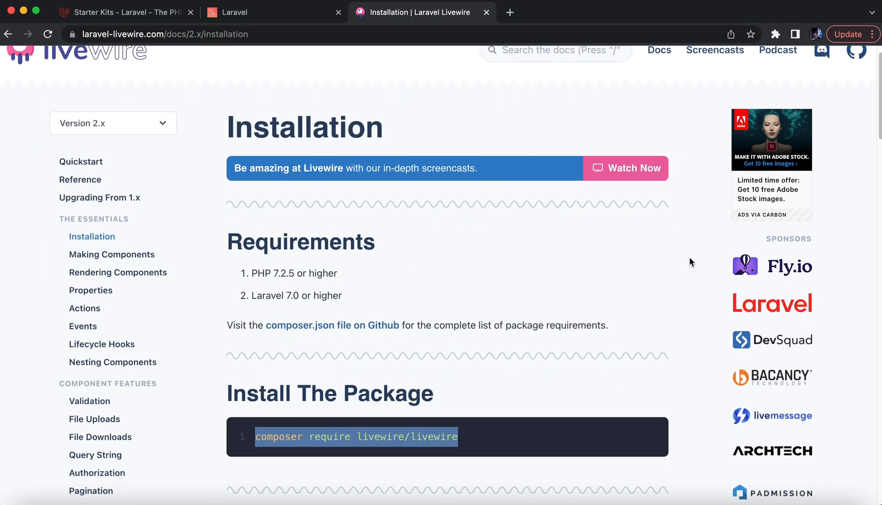
scroll(down, 3)
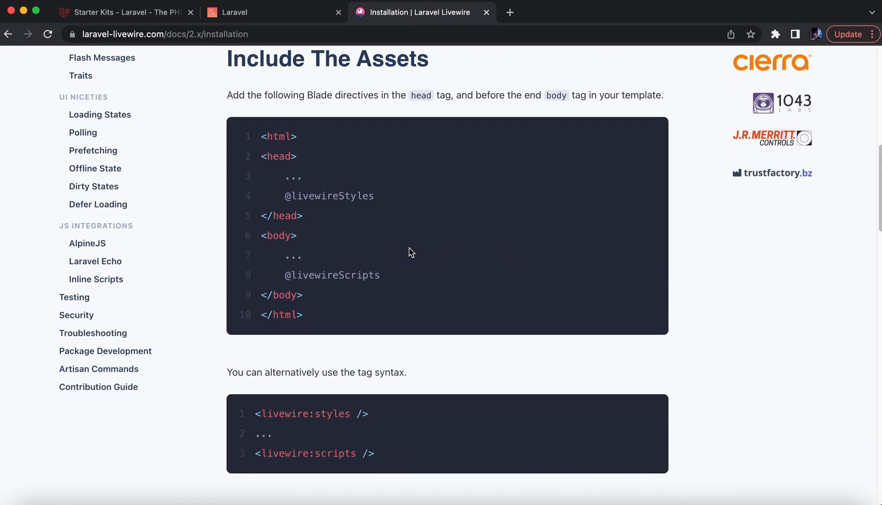
double_click(330, 196)
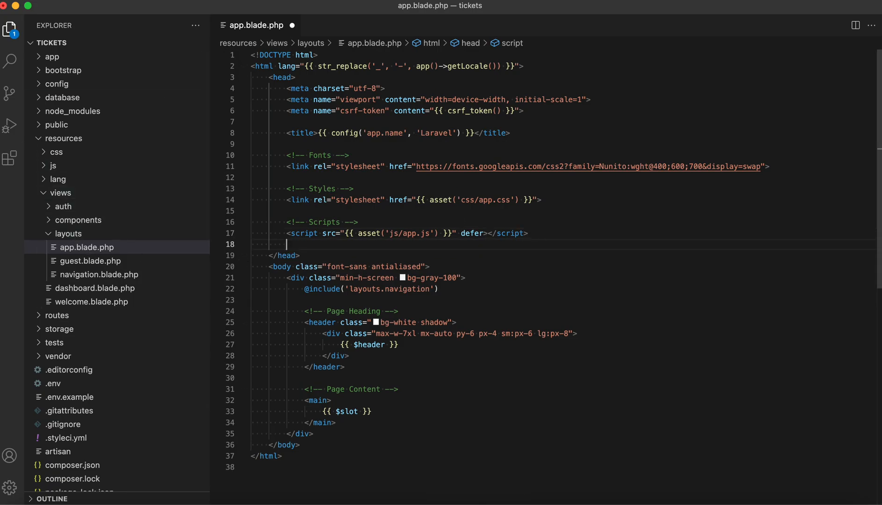
text(@livewireStyles)
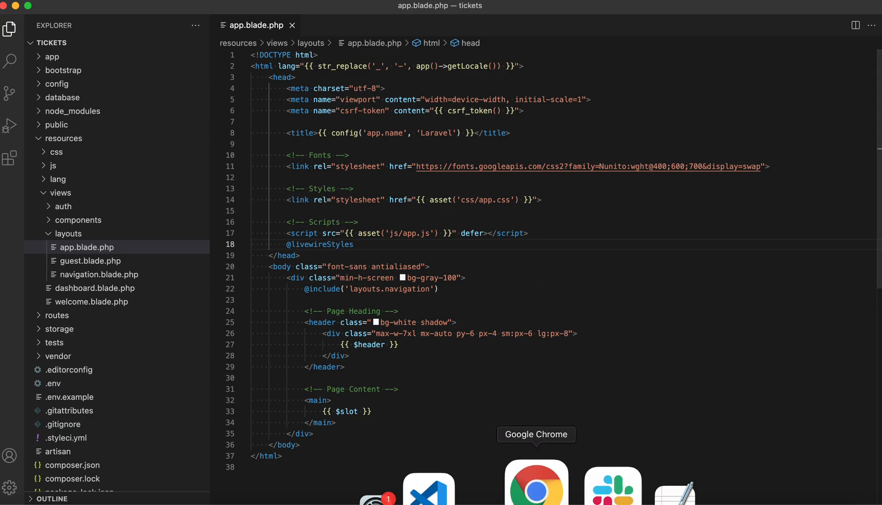
click(535, 483)
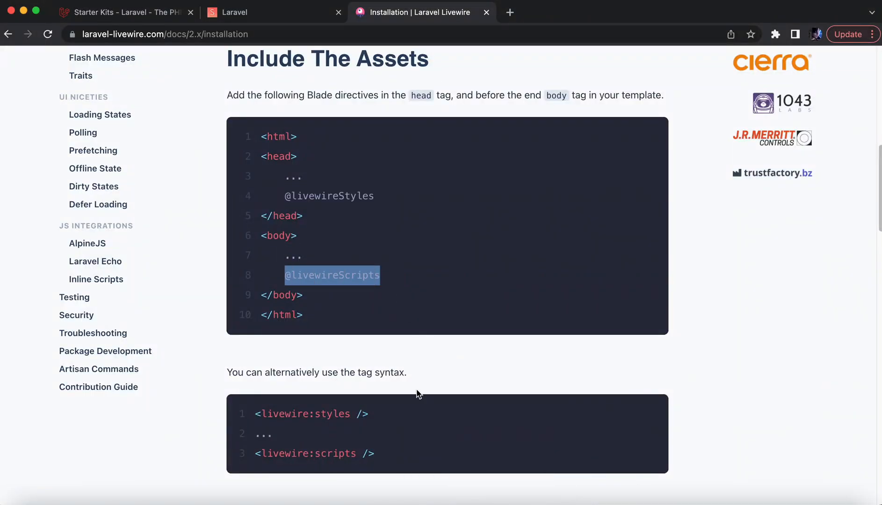
click(508, 480)
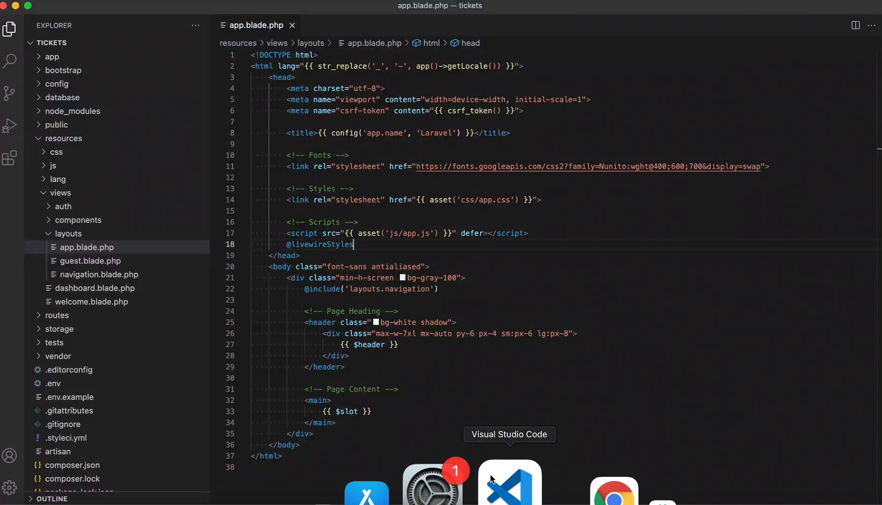
click(301, 444)
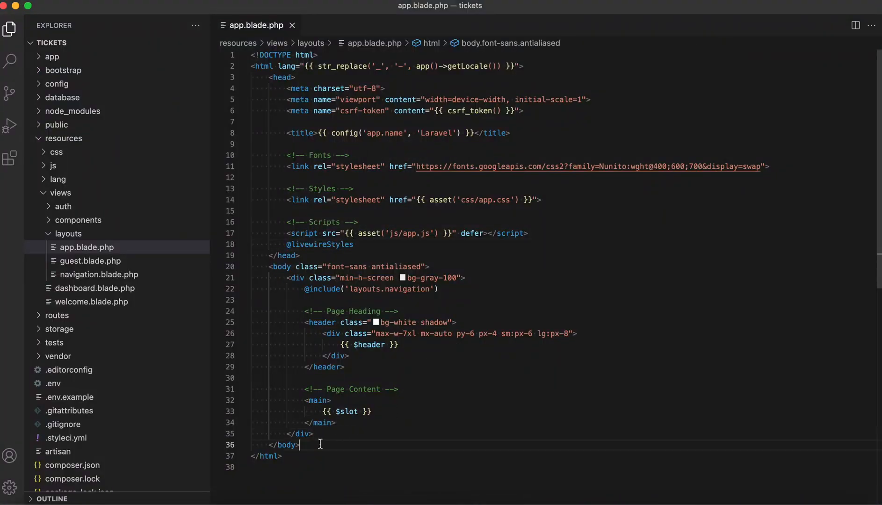
text(@livewireScripts)
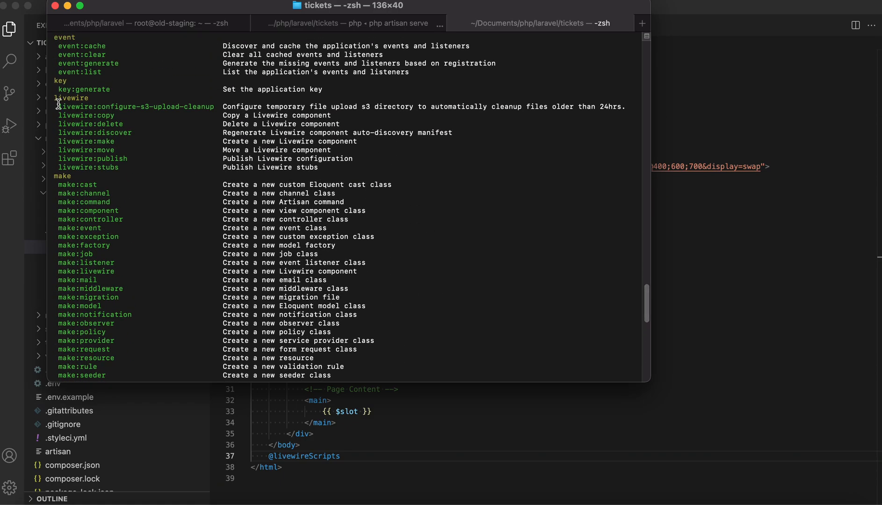
- Highlight the eight livewire commands in the php artisan listing
drag(57, 97, 188, 167)
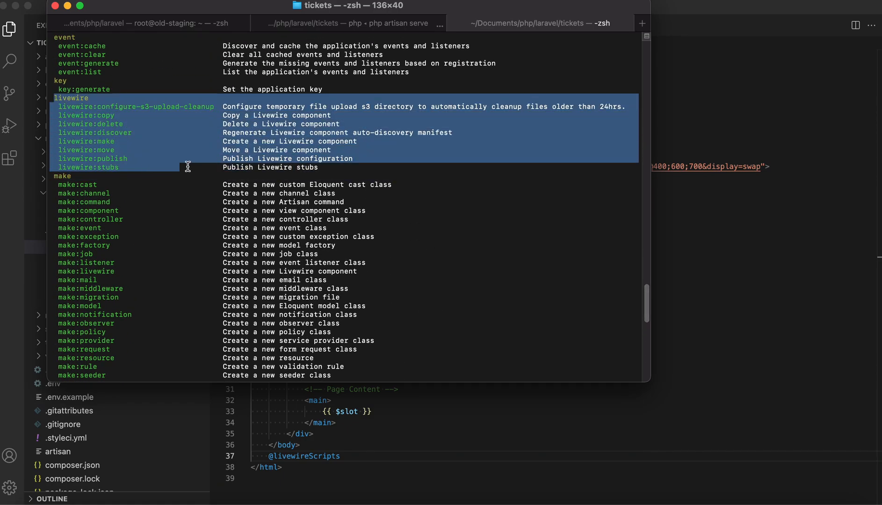